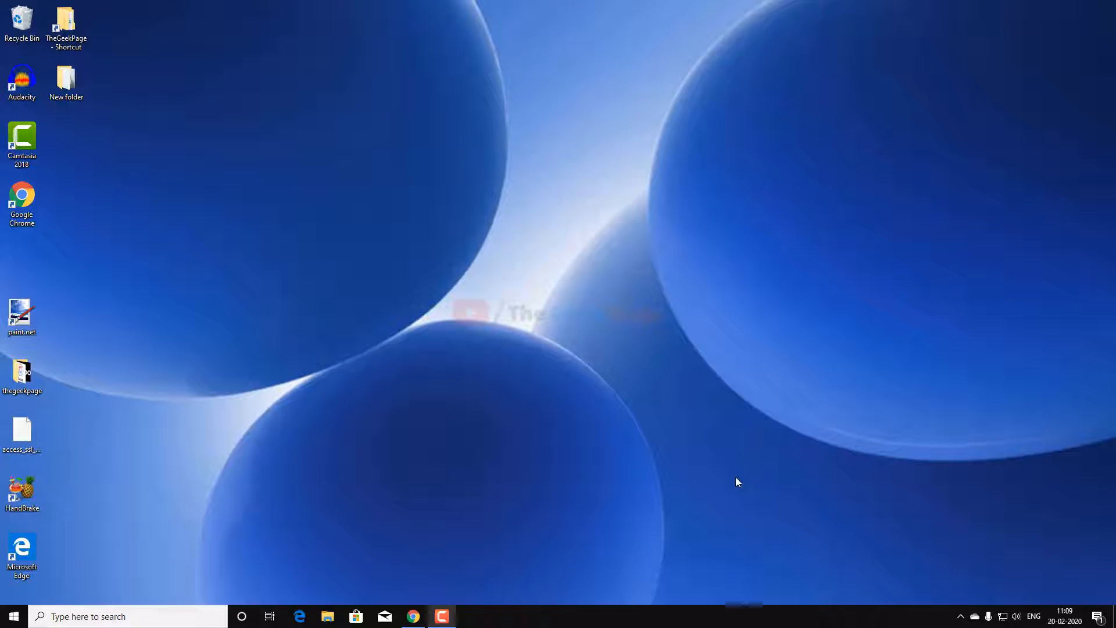
{"action": "mouse_move", "coordinate": [444, 470]}
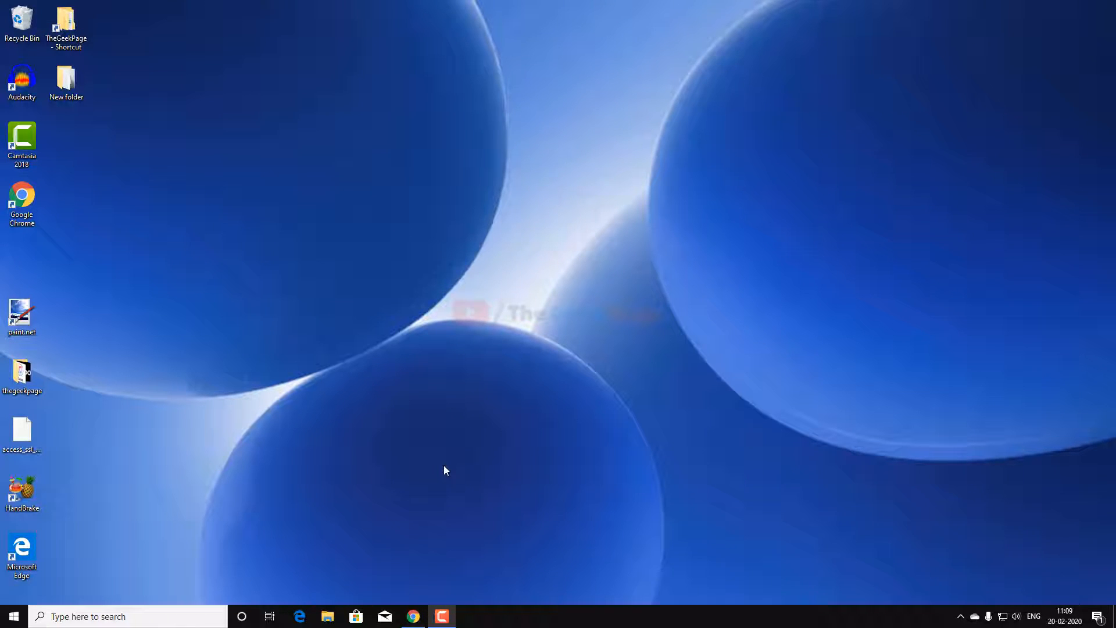
{"action": "mouse_move", "coordinate": [468, 495]}
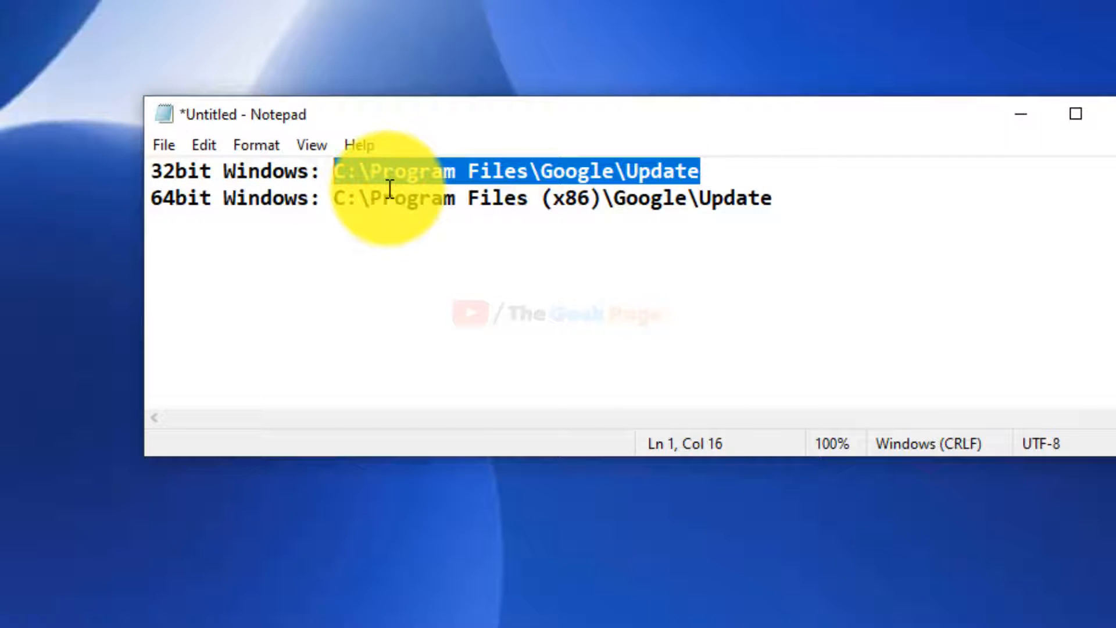
{"action": "mouse_move", "coordinate": [221, 197]}
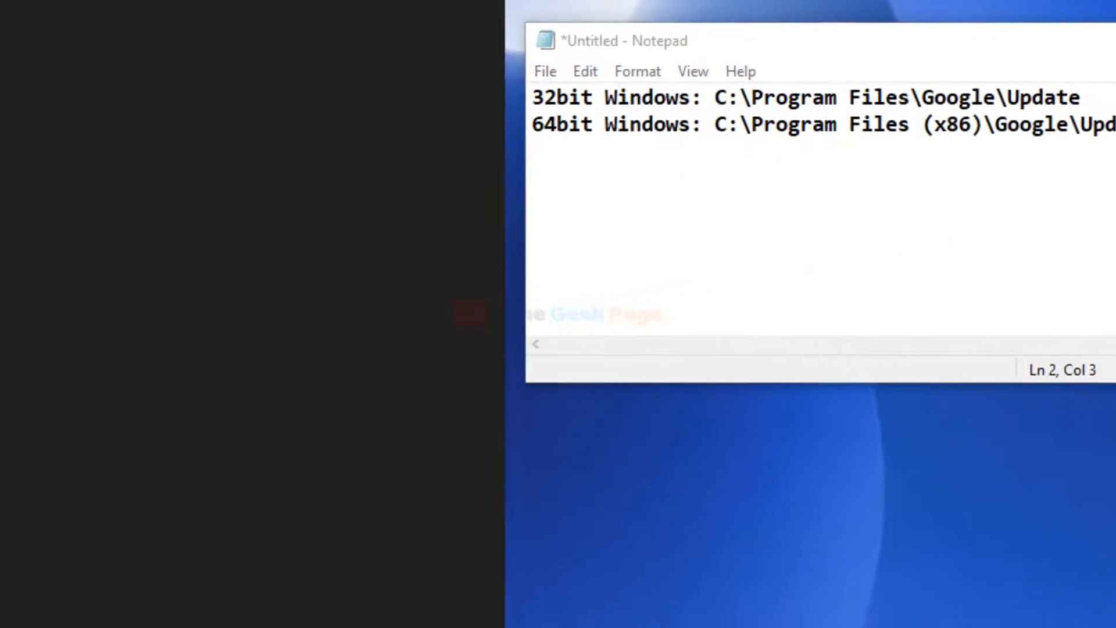
Step: Search Windows for 'msinfo' to locate the System Information app
{"action": "type", "text": "msin"}
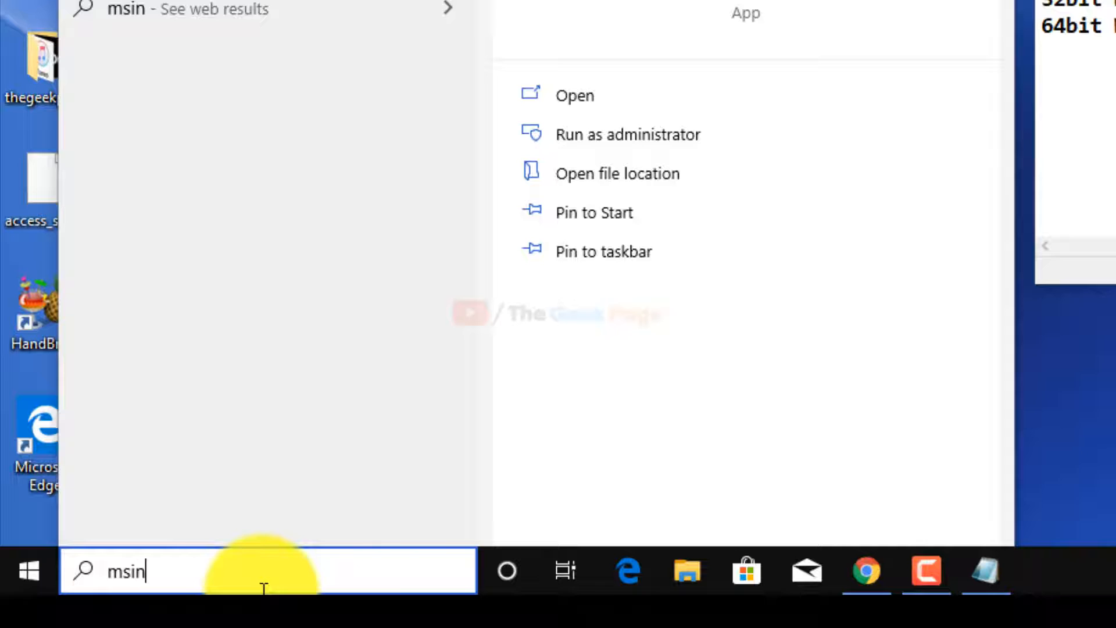
{"action": "type", "text": "fo"}
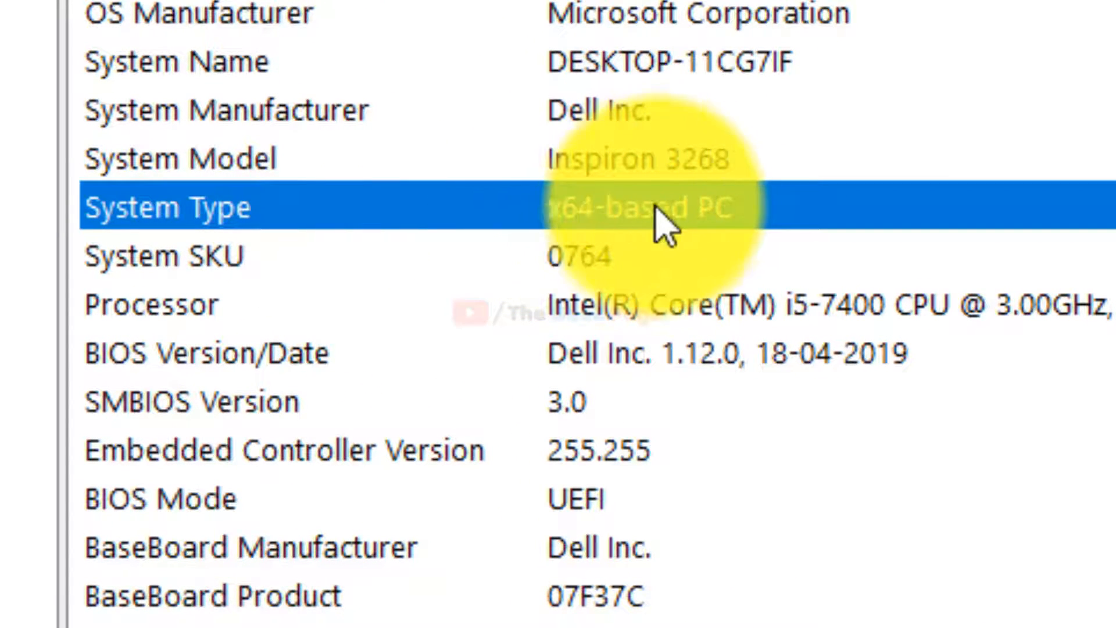
{"action": "mouse_move", "coordinate": [768, 207]}
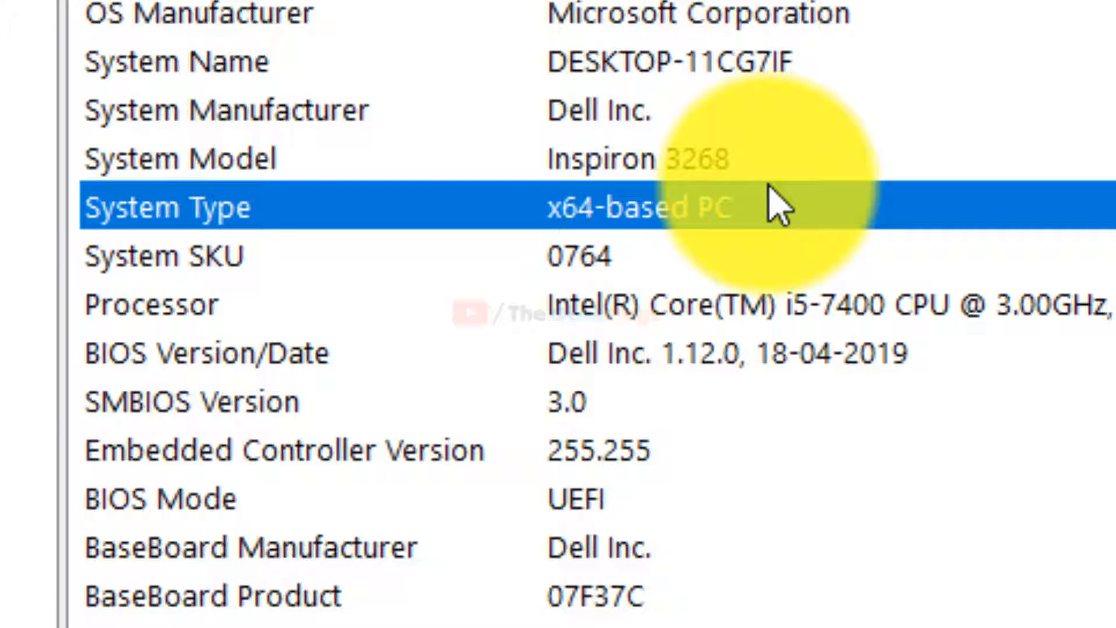
{"action": "mouse_move", "coordinate": [665, 252]}
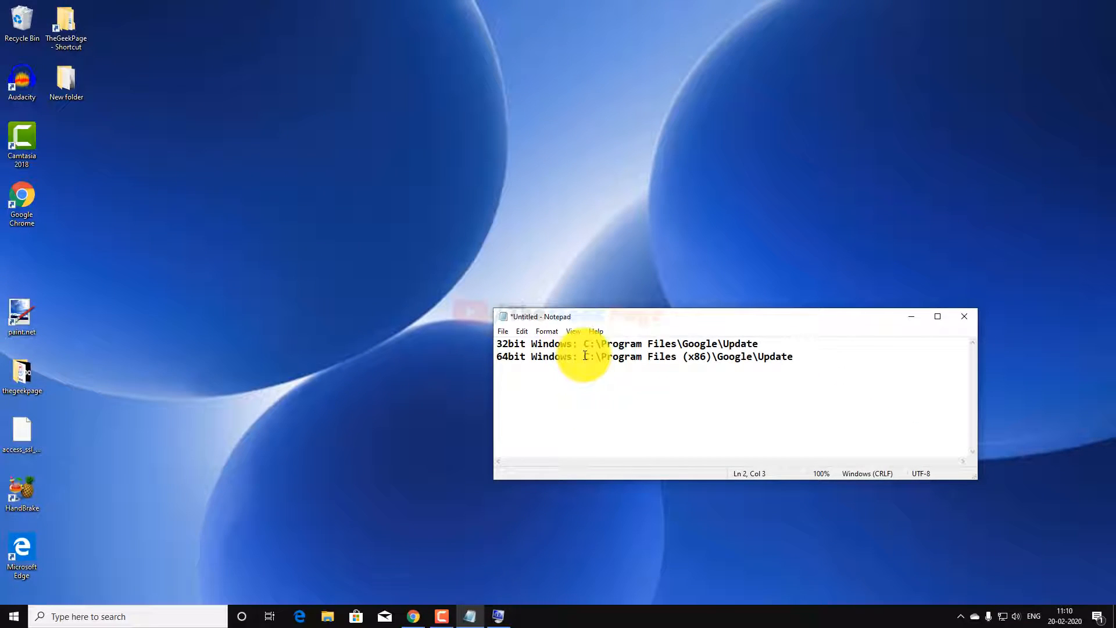
{"action": "mouse_move", "coordinate": [772, 358]}
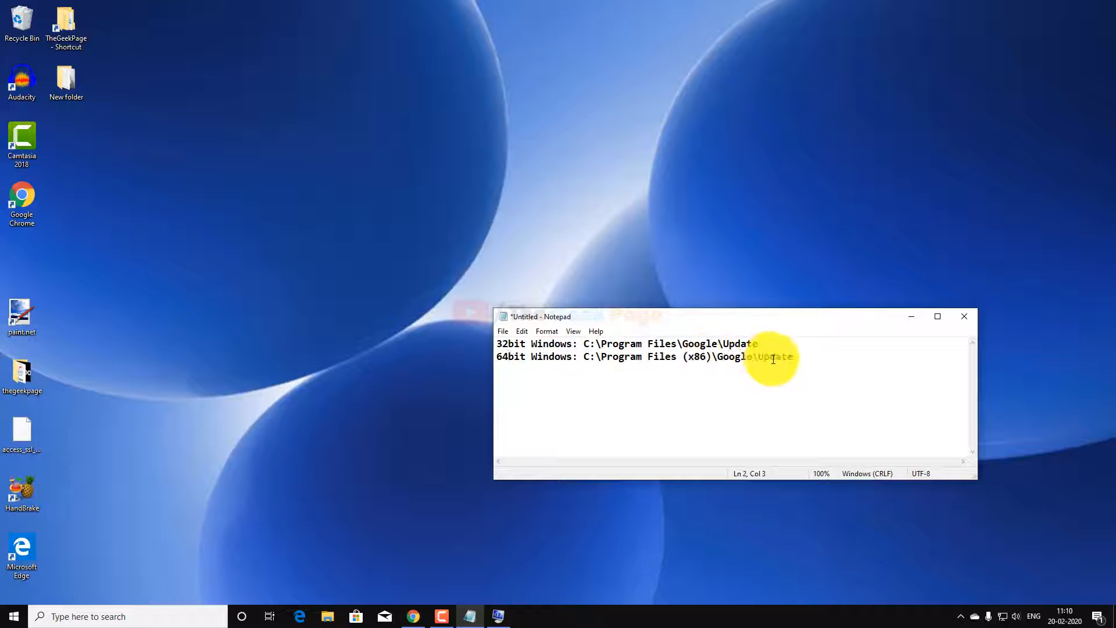
Step: Launch File Explorer from the taskbar after confirming the x64-based system type
{"action": "left_click", "coordinate": [327, 616]}
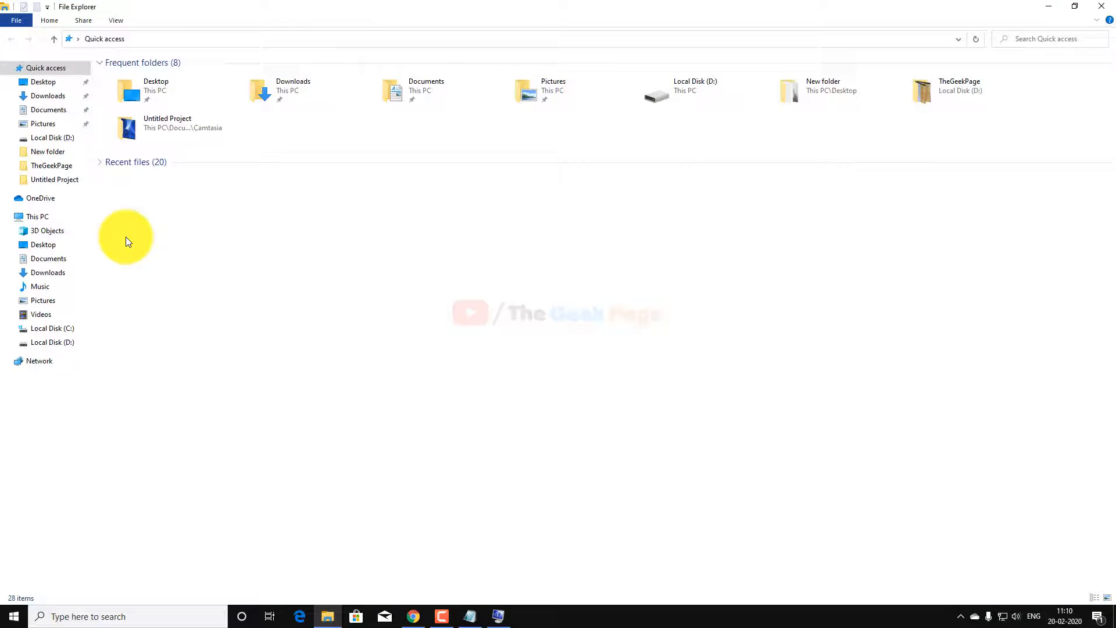
Step: Navigate to C:\Program Files (x86)\Google\Update and select GoogleUpdate.exe
{"action": "left_click", "coordinate": [43, 244]}
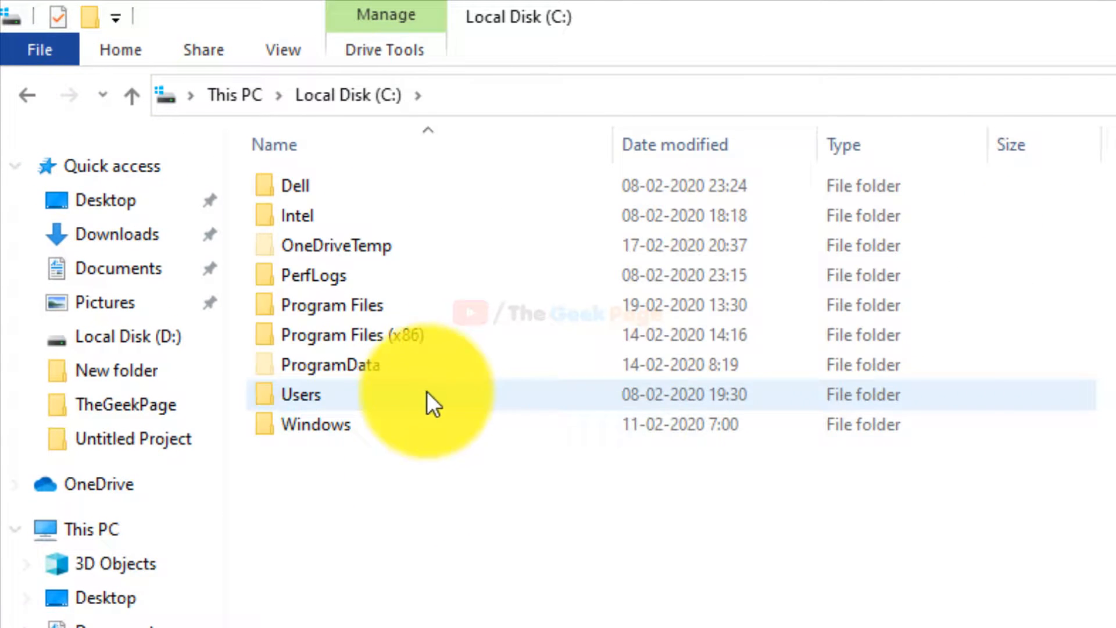
{"action": "double_click", "coordinate": [344, 335]}
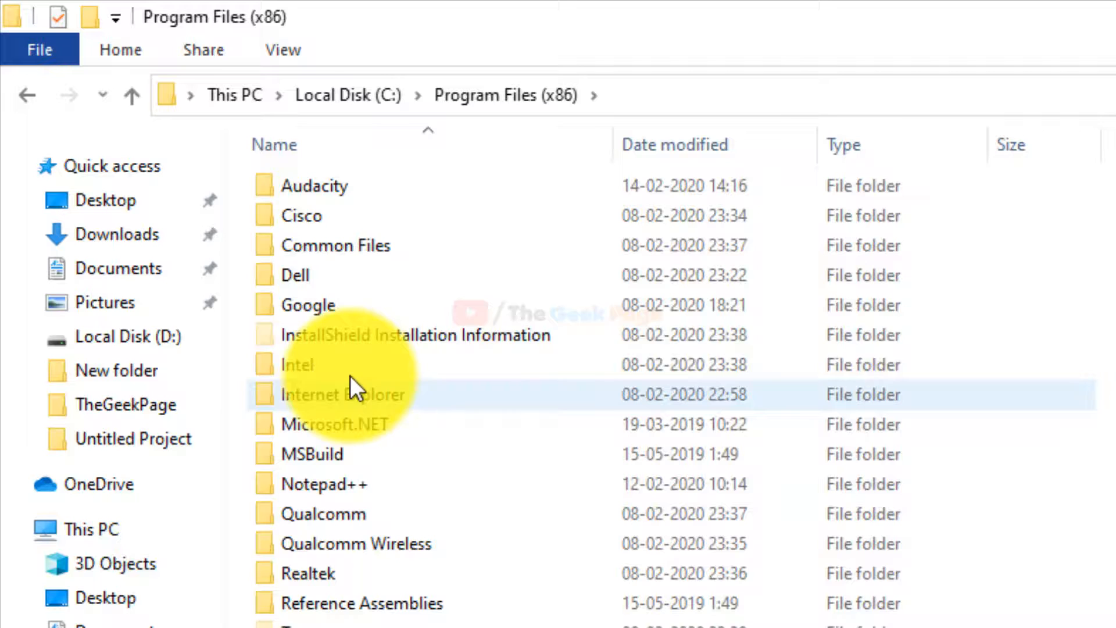
{"action": "double_click", "coordinate": [307, 304]}
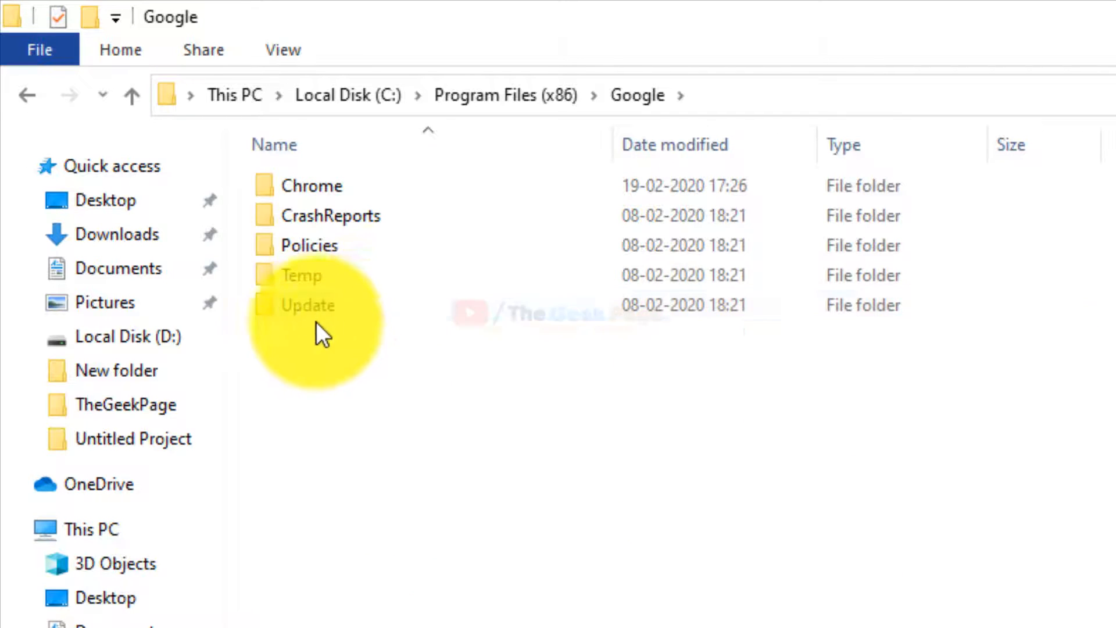
{"action": "double_click", "coordinate": [307, 305]}
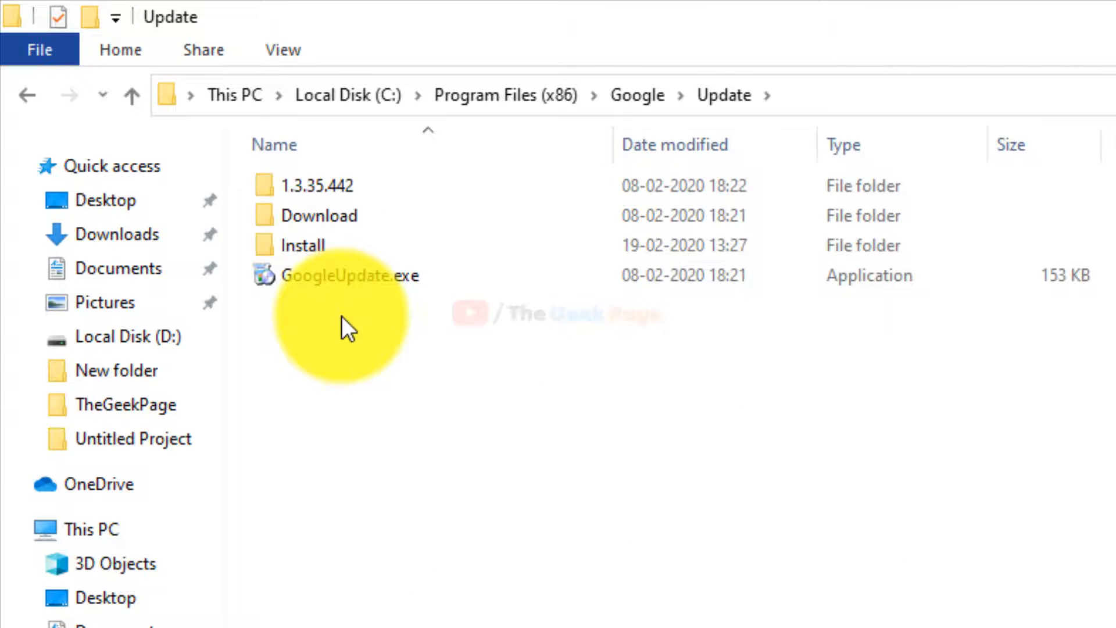
{"action": "left_click", "coordinate": [349, 275]}
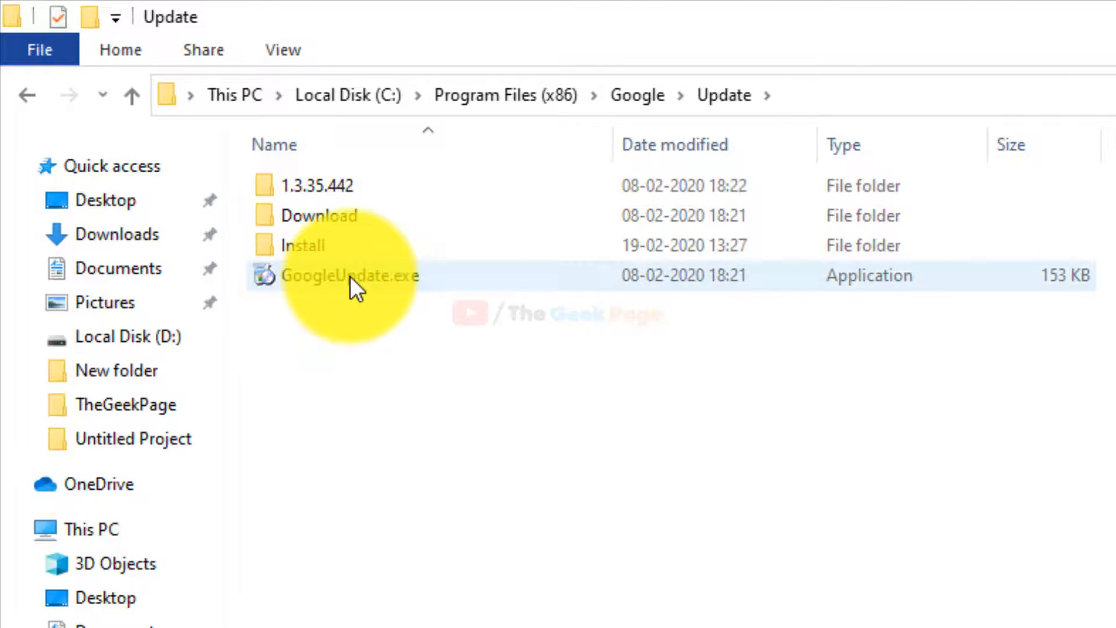
{"action": "mouse_move", "coordinate": [395, 292]}
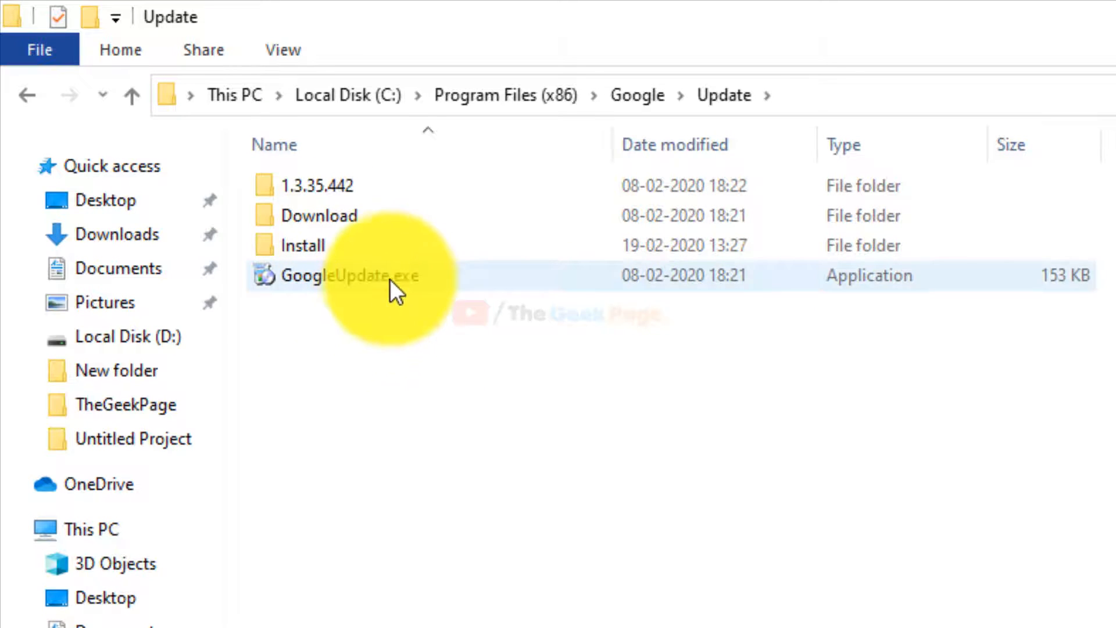
Step: Rename GoogleUpdate.exe to GoogleUpdate1.exe by inserting 1 before the extension
{"action": "left_click", "coordinate": [338, 275]}
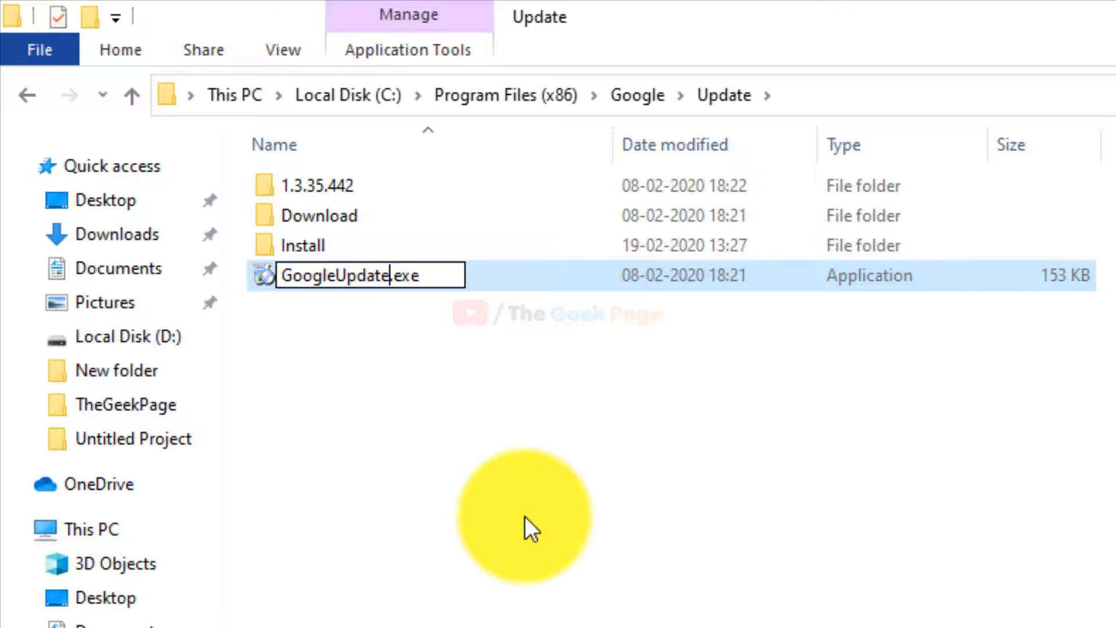
{"action": "type", "text": "1"}
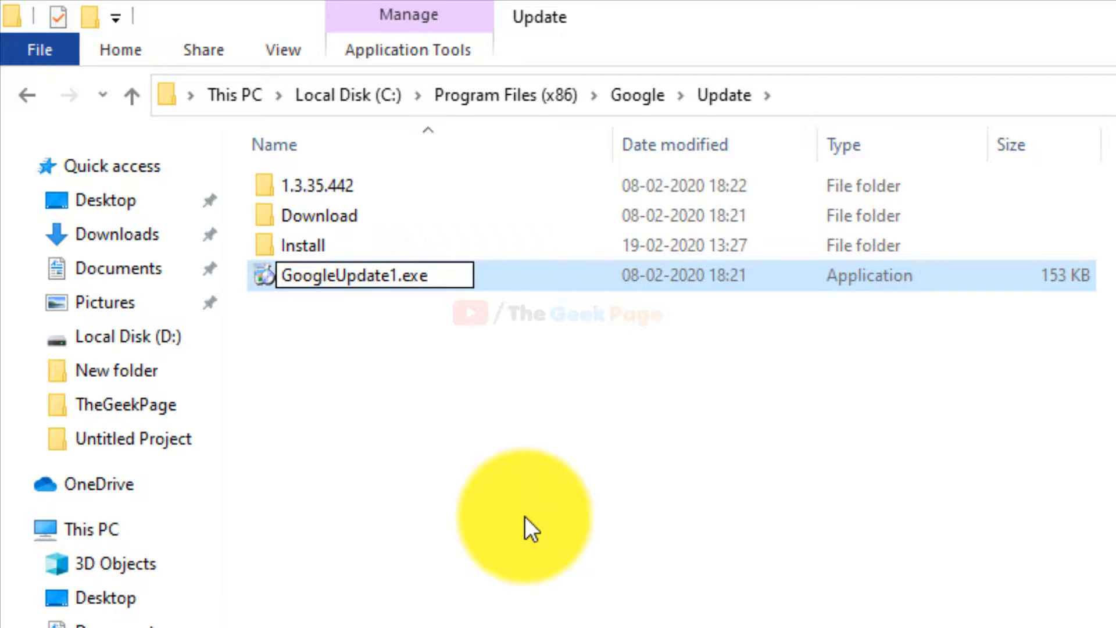